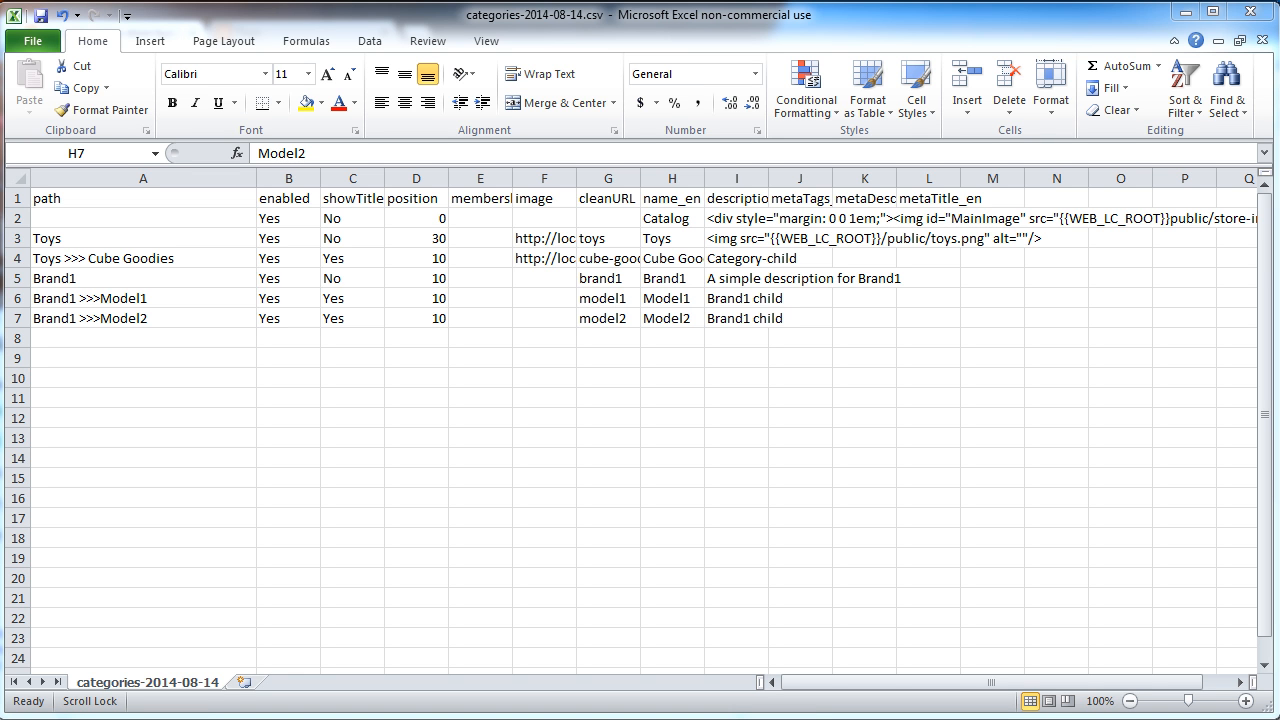
mouse_move(768, 324)
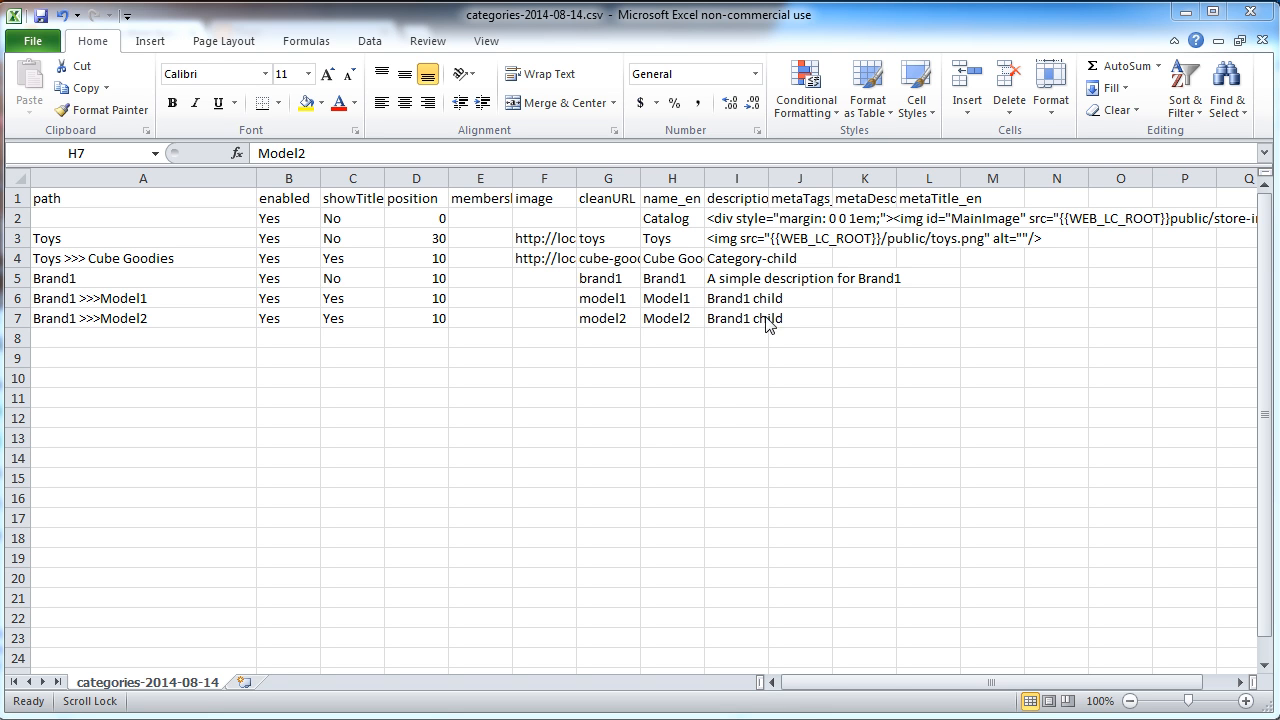
mouse_move(658, 436)
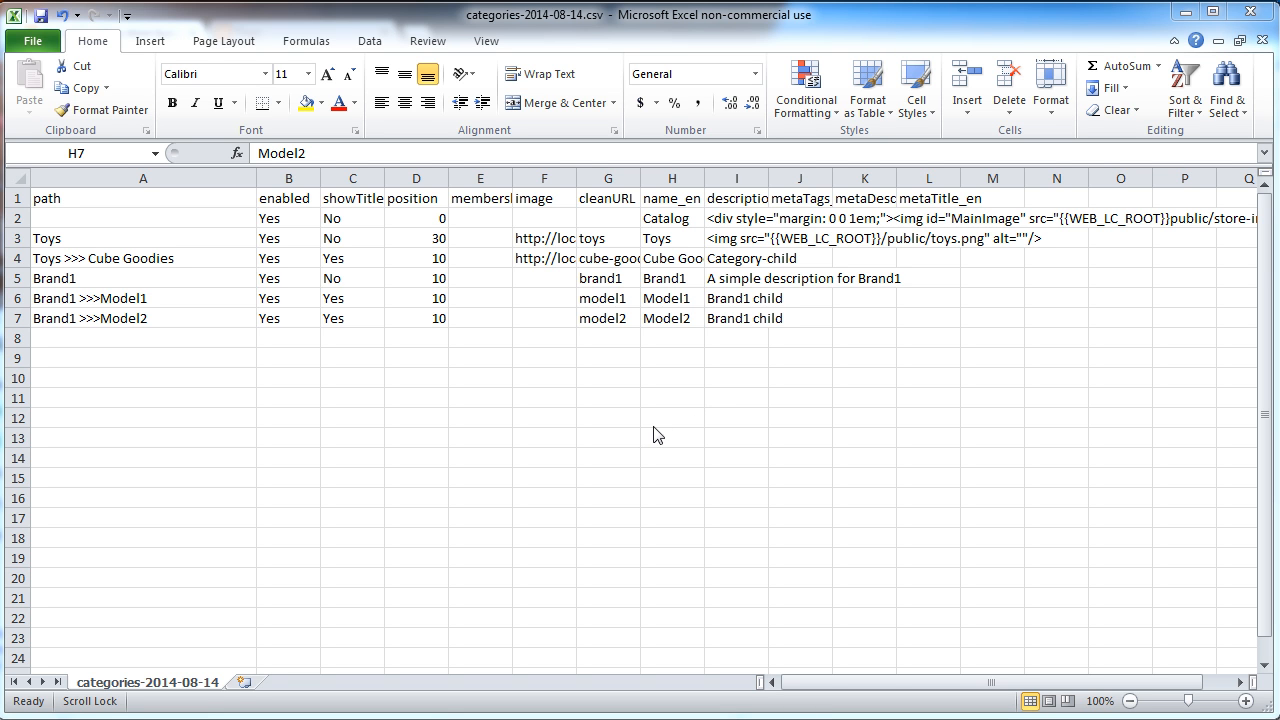
mouse_move(1168, 18)
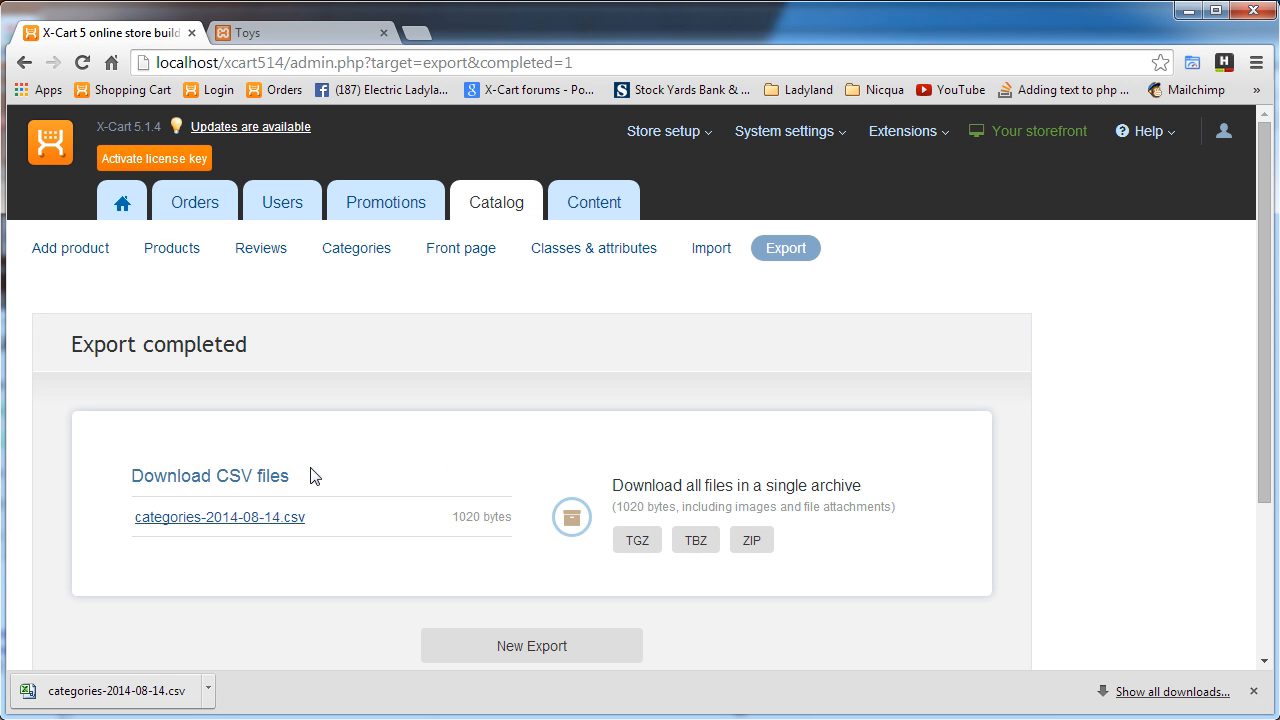
mouse_move(400, 430)
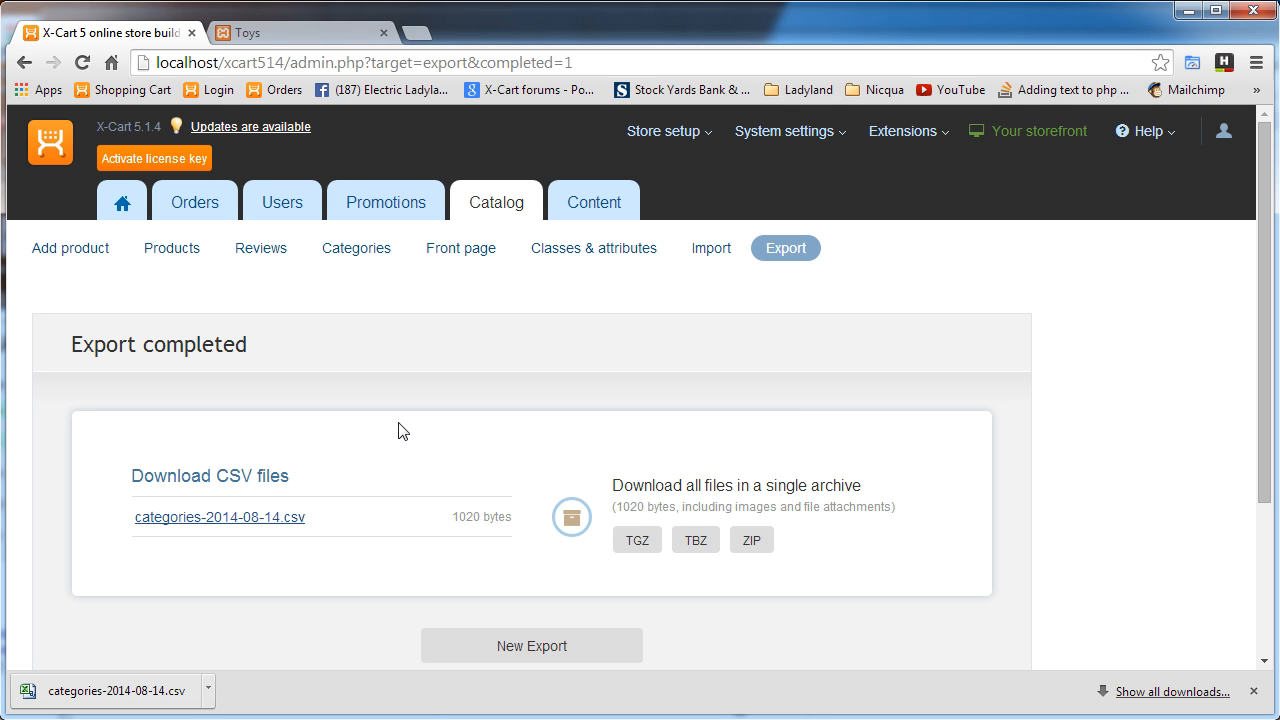
mouse_move(390, 348)
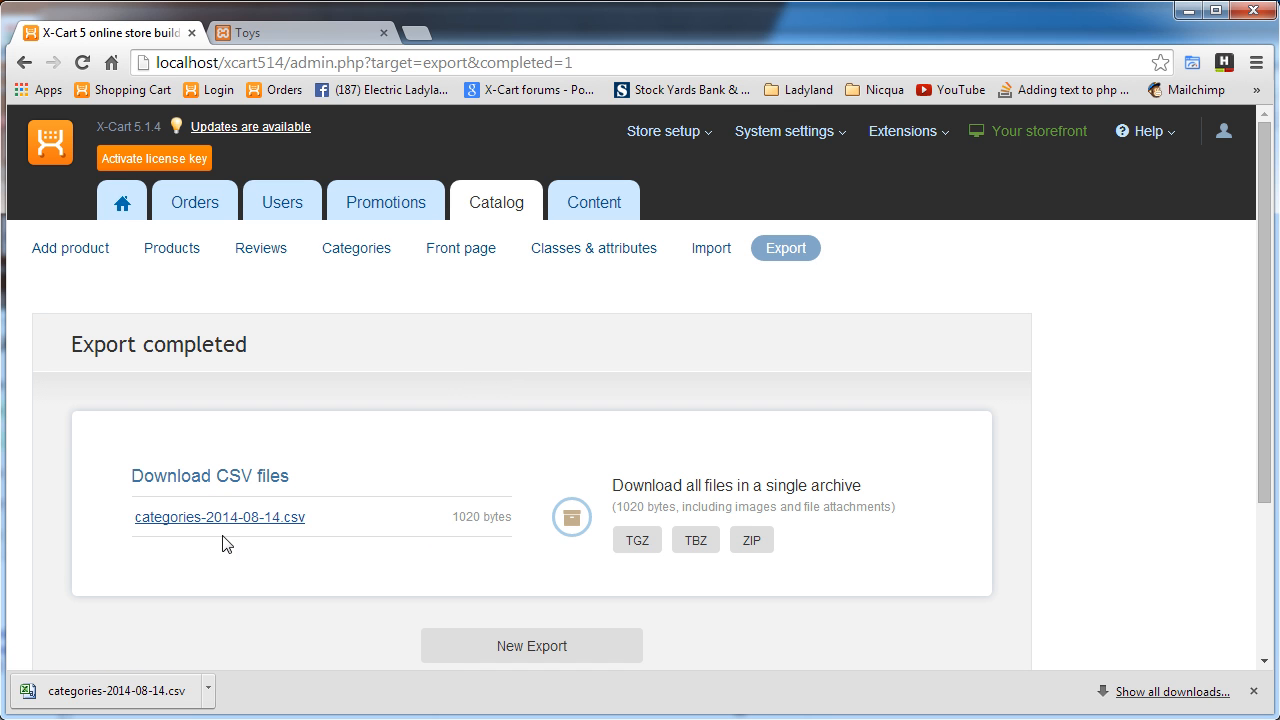
mouse_move(804, 248)
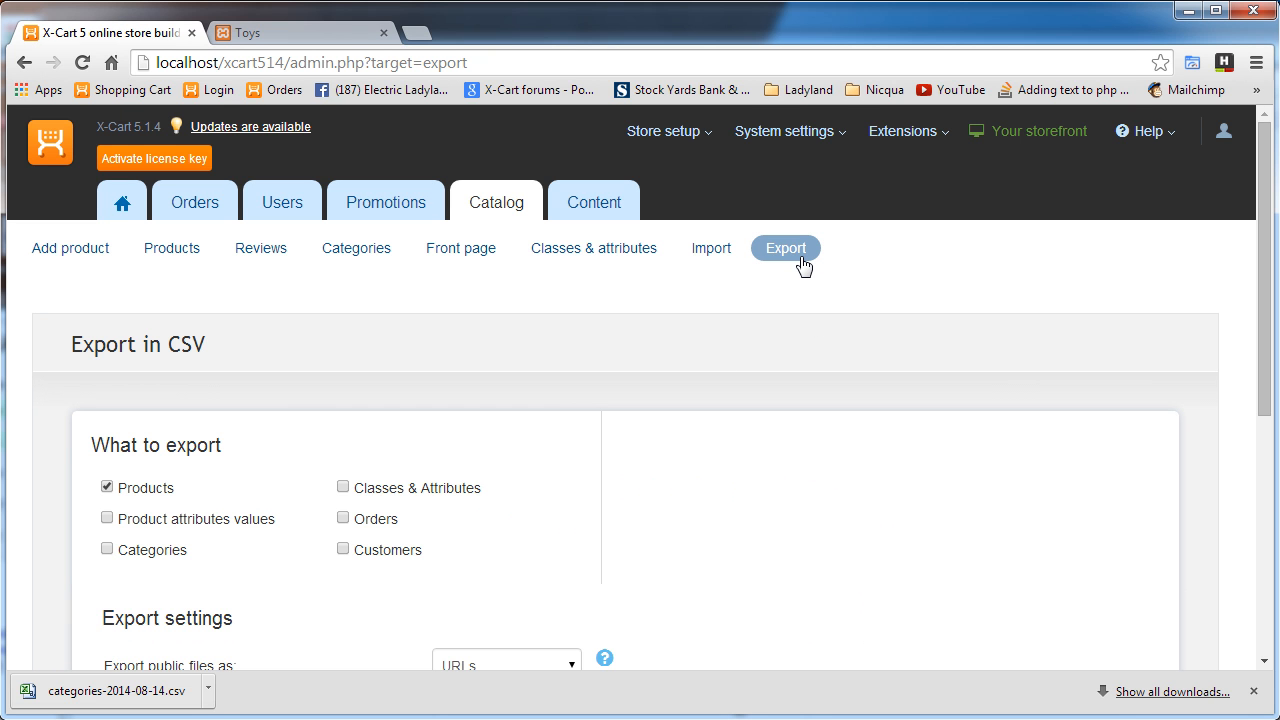
Step: Restrict the CSV export to Categories only, leaving Products out
scroll("down", 3)
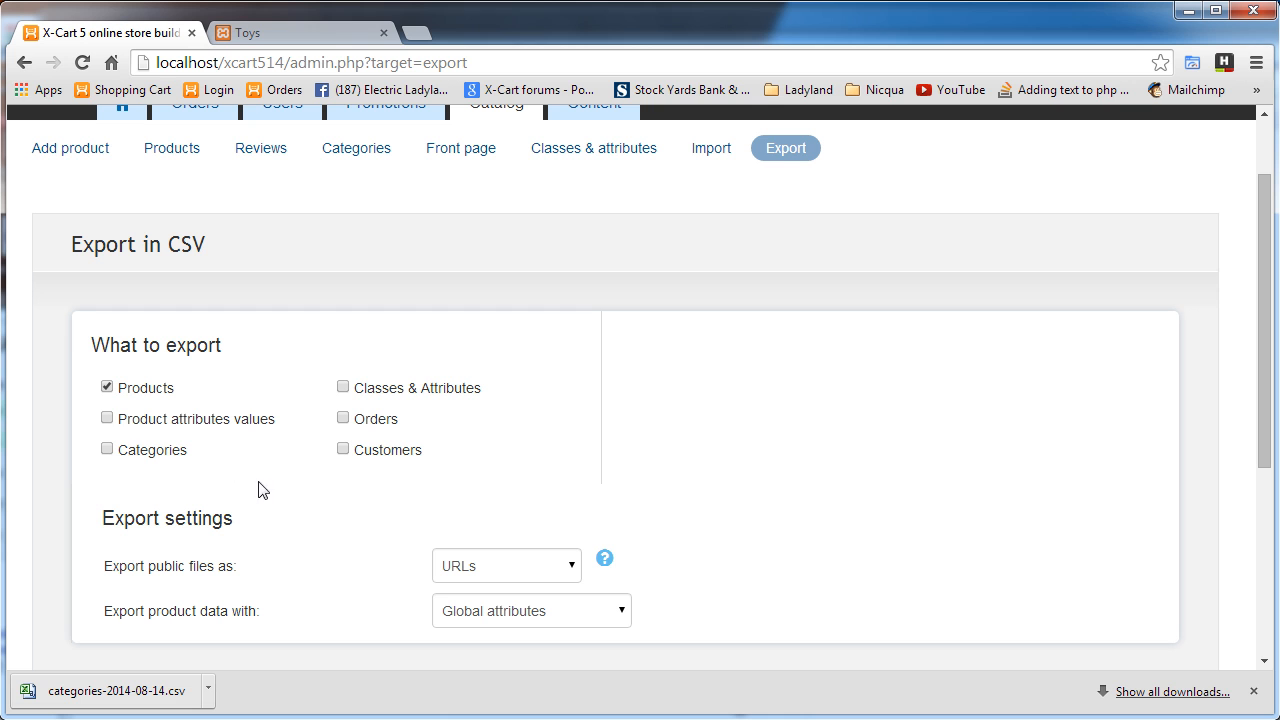
mouse_move(230, 444)
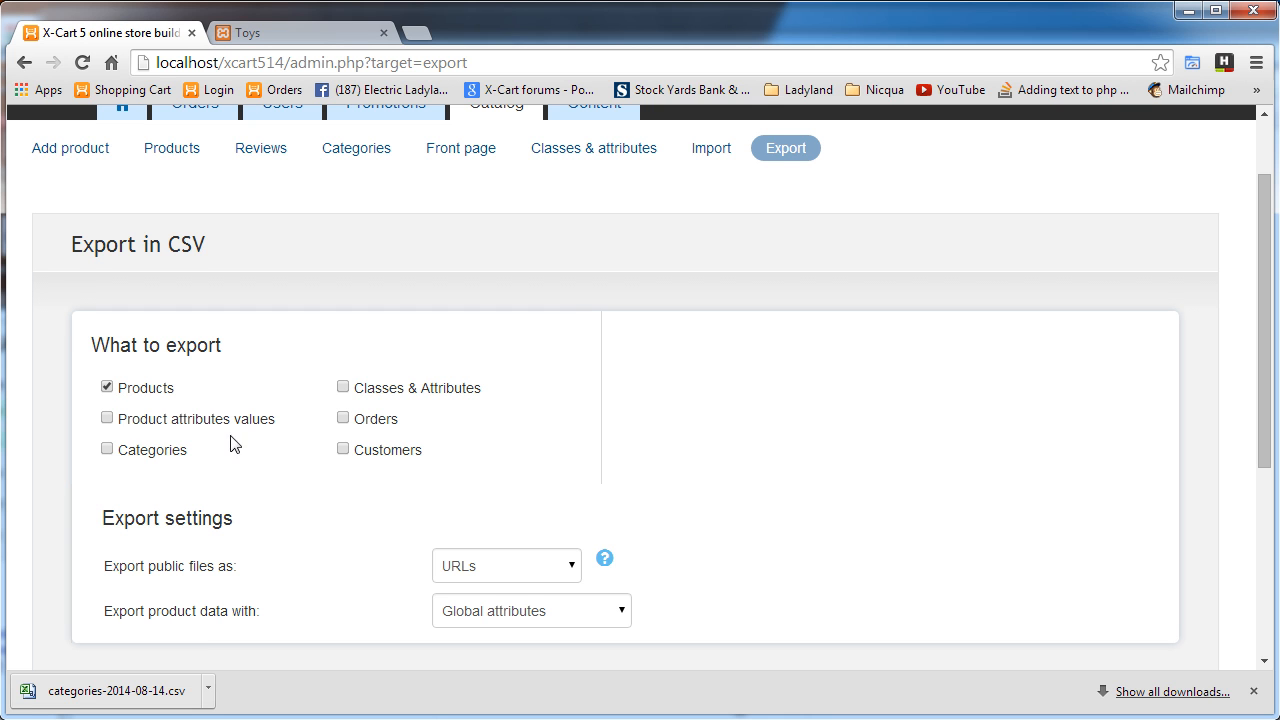
scroll("down", 3)
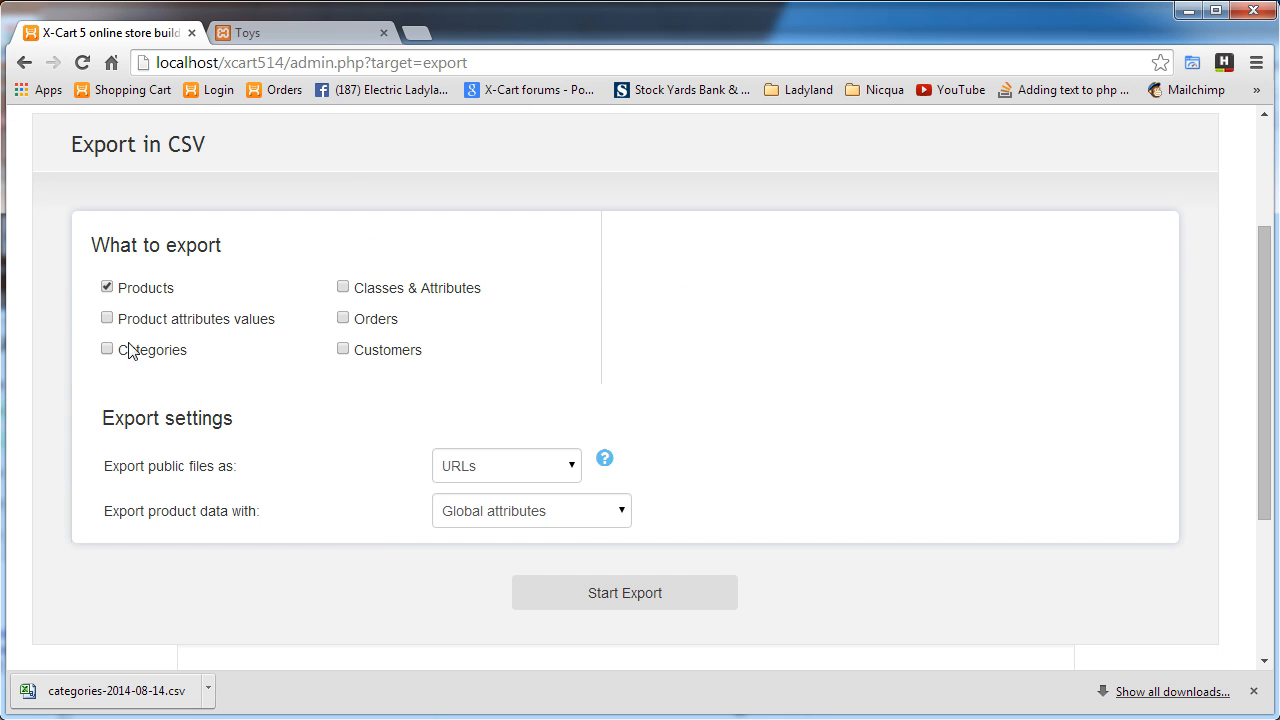
mouse_move(108, 320)
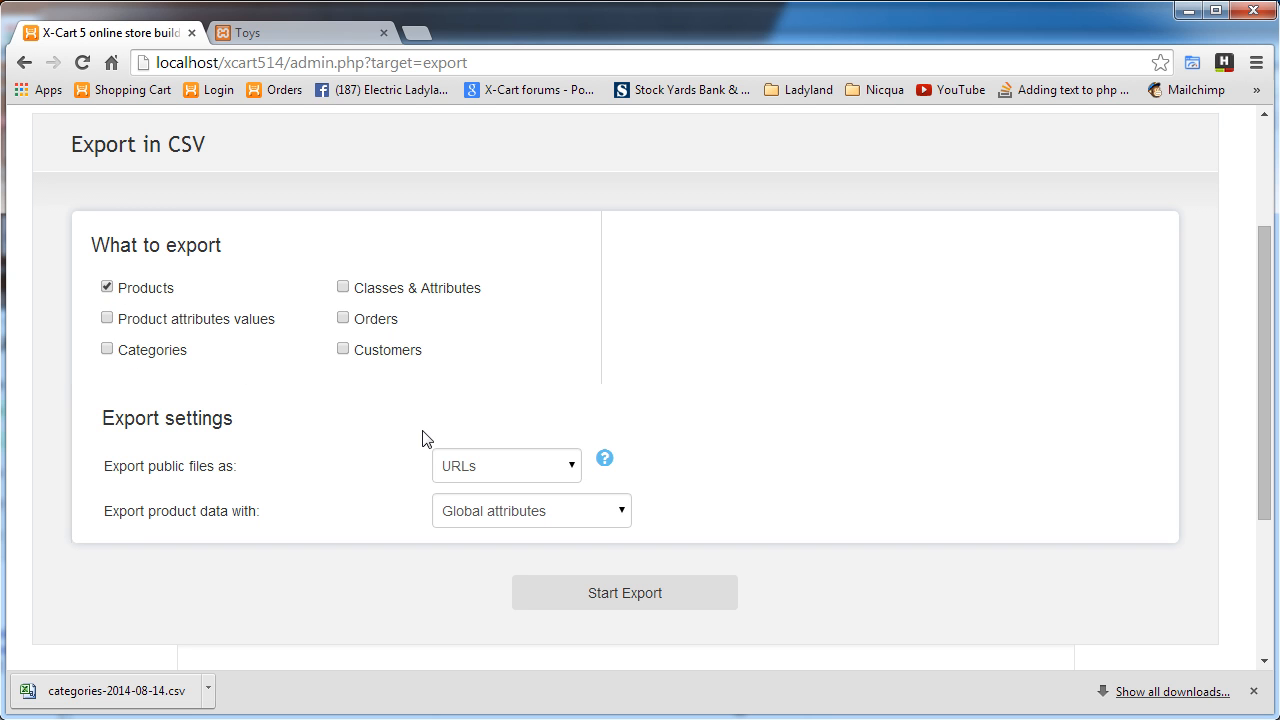
mouse_move(424, 480)
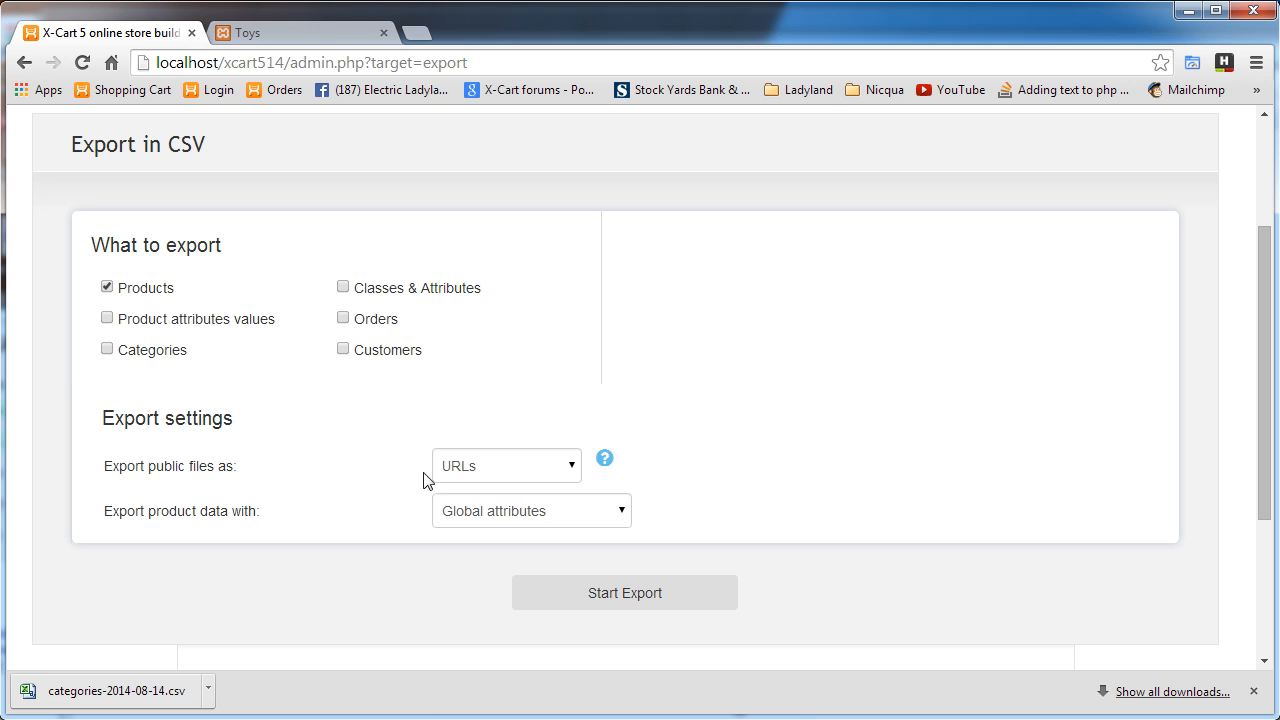
mouse_move(360, 488)
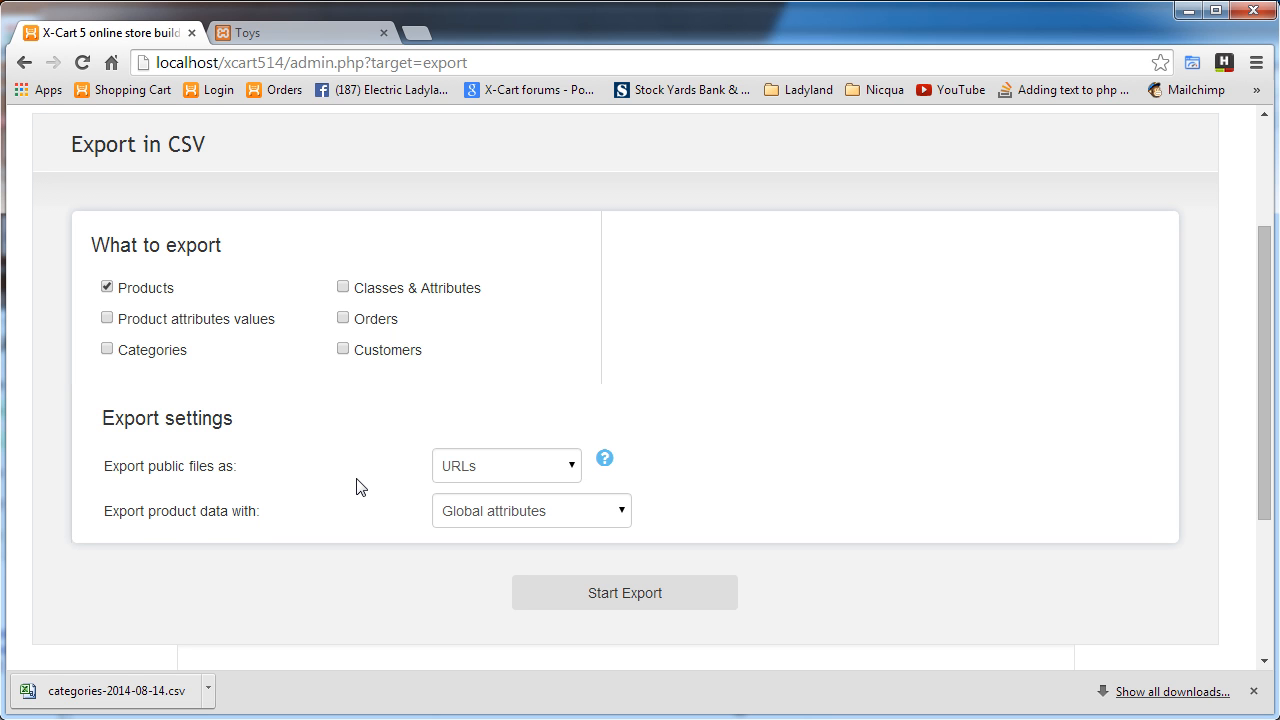
mouse_move(462, 280)
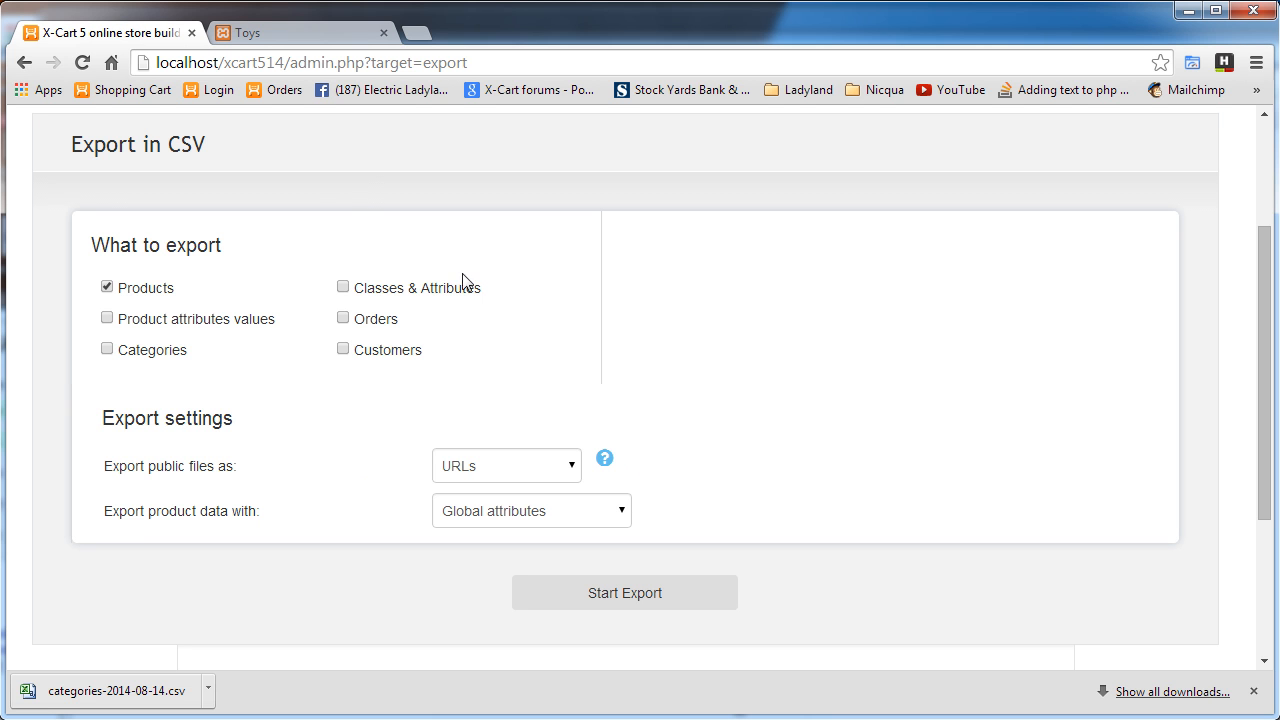
mouse_move(348, 154)
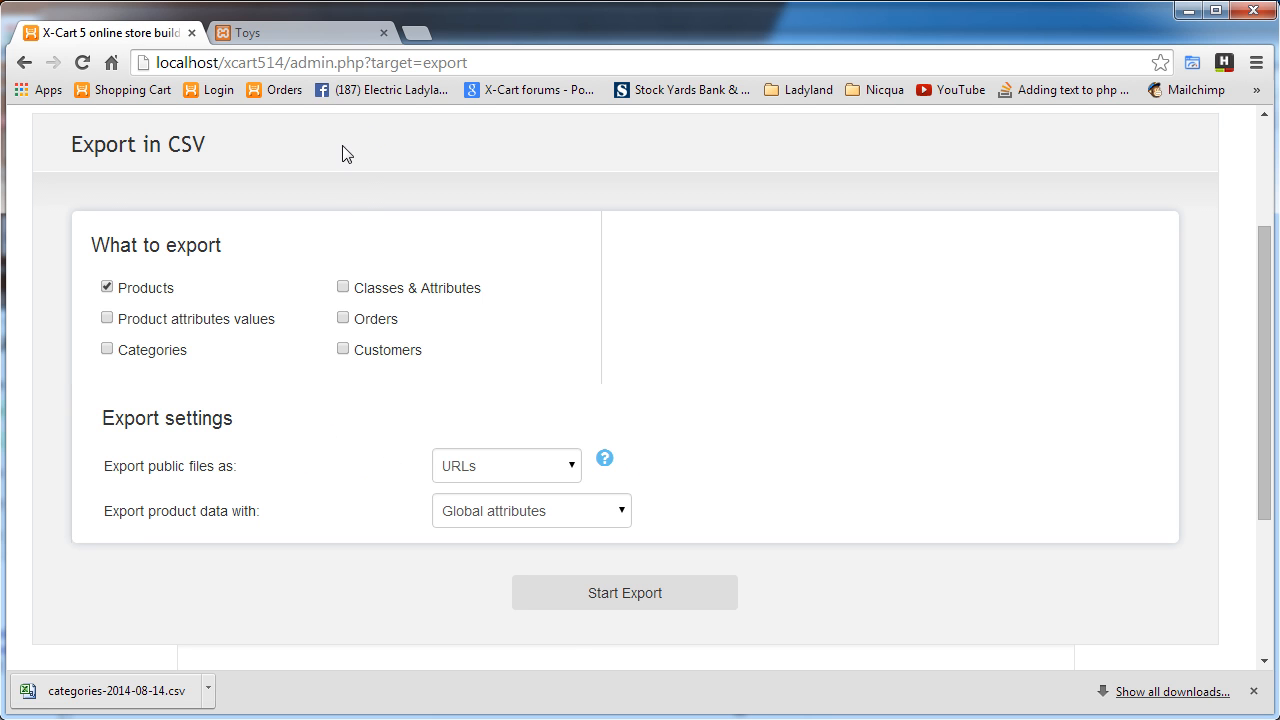
mouse_move(108, 348)
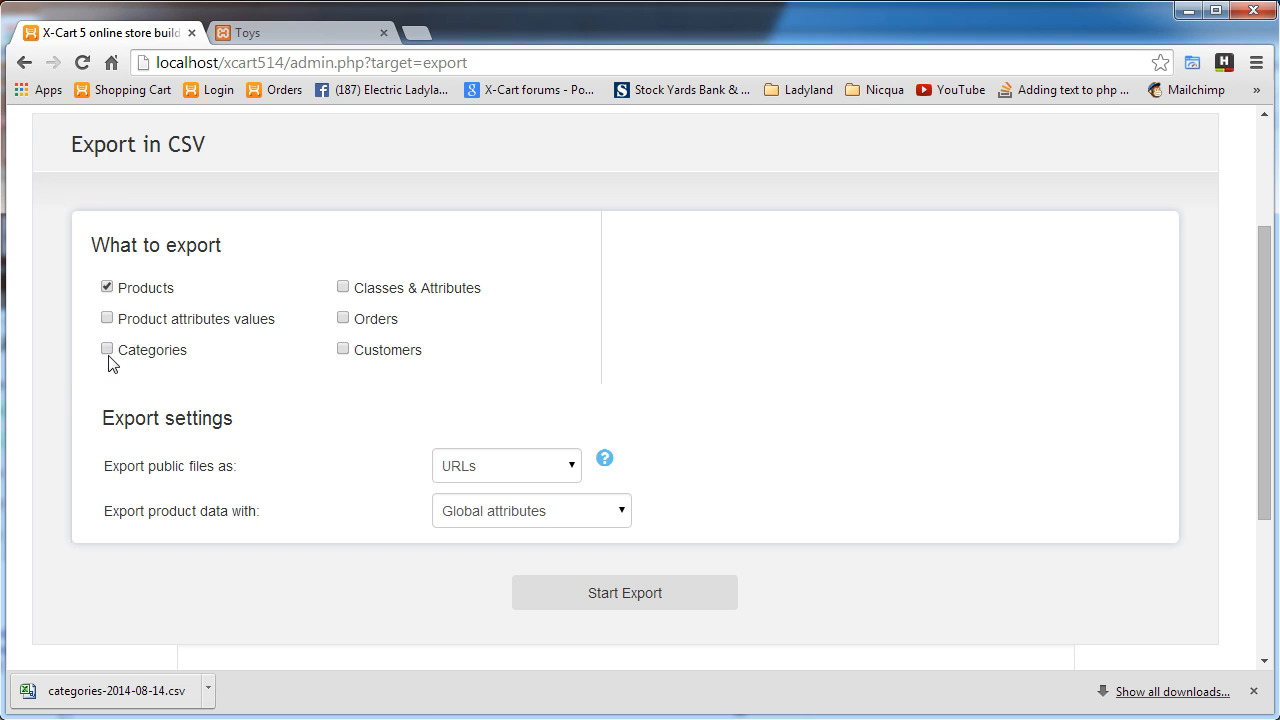
left_click(108, 348)
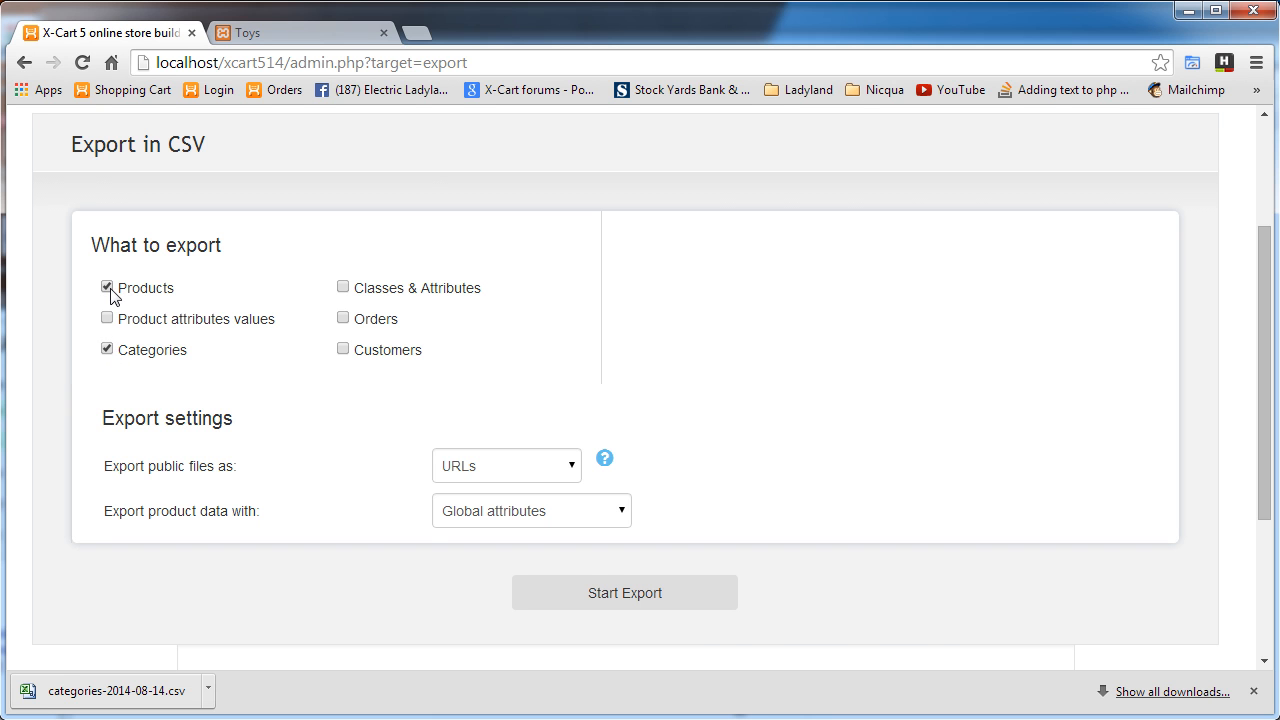
left_click(108, 288)
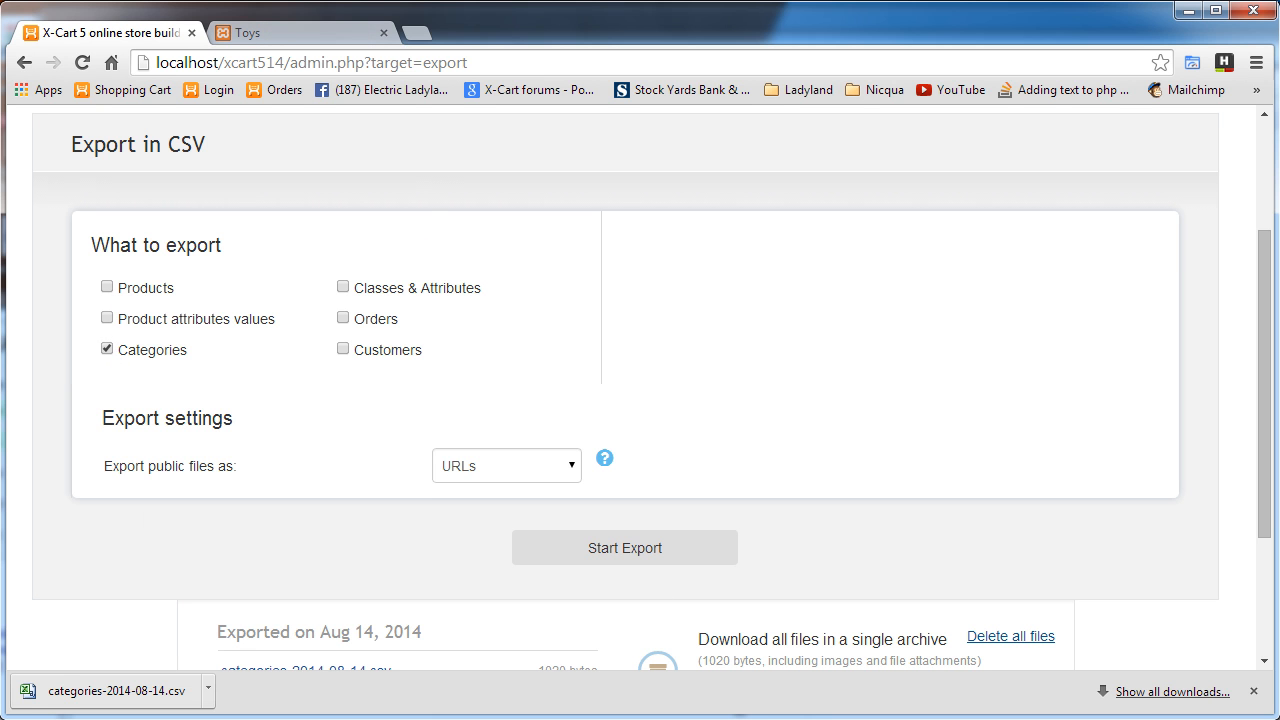
left_click(108, 692)
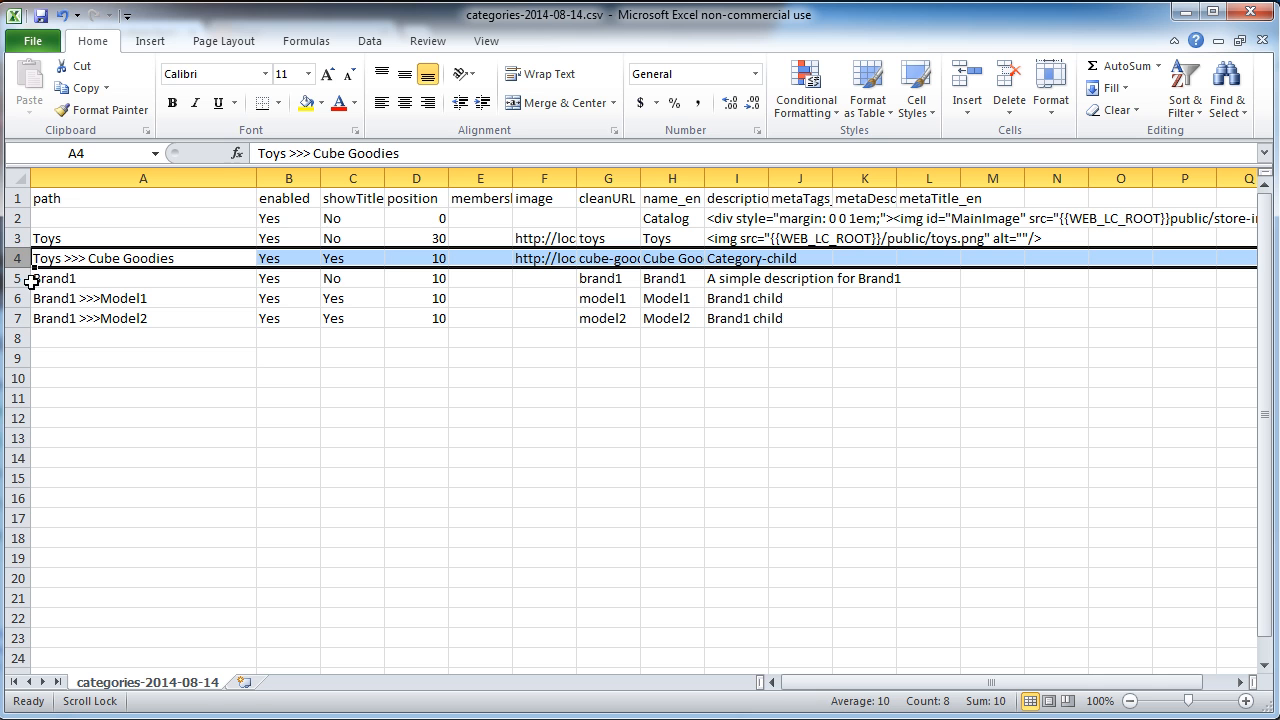
mouse_move(544, 284)
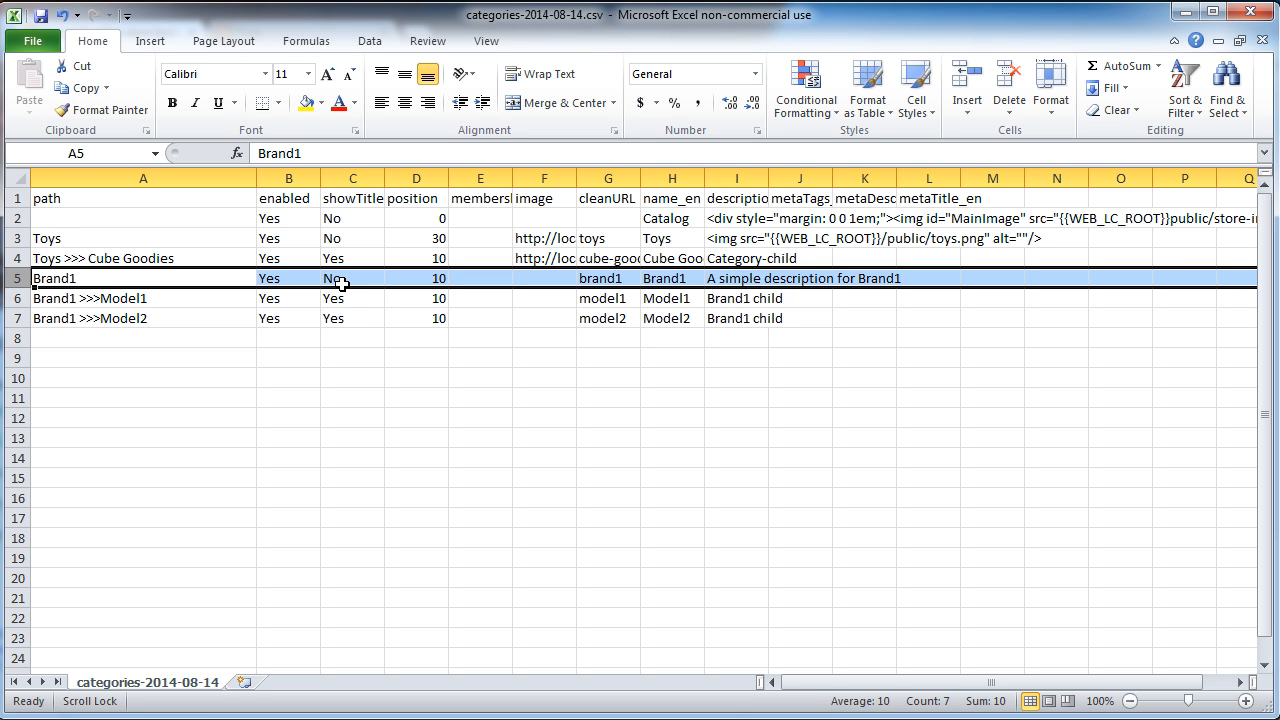
mouse_move(344, 296)
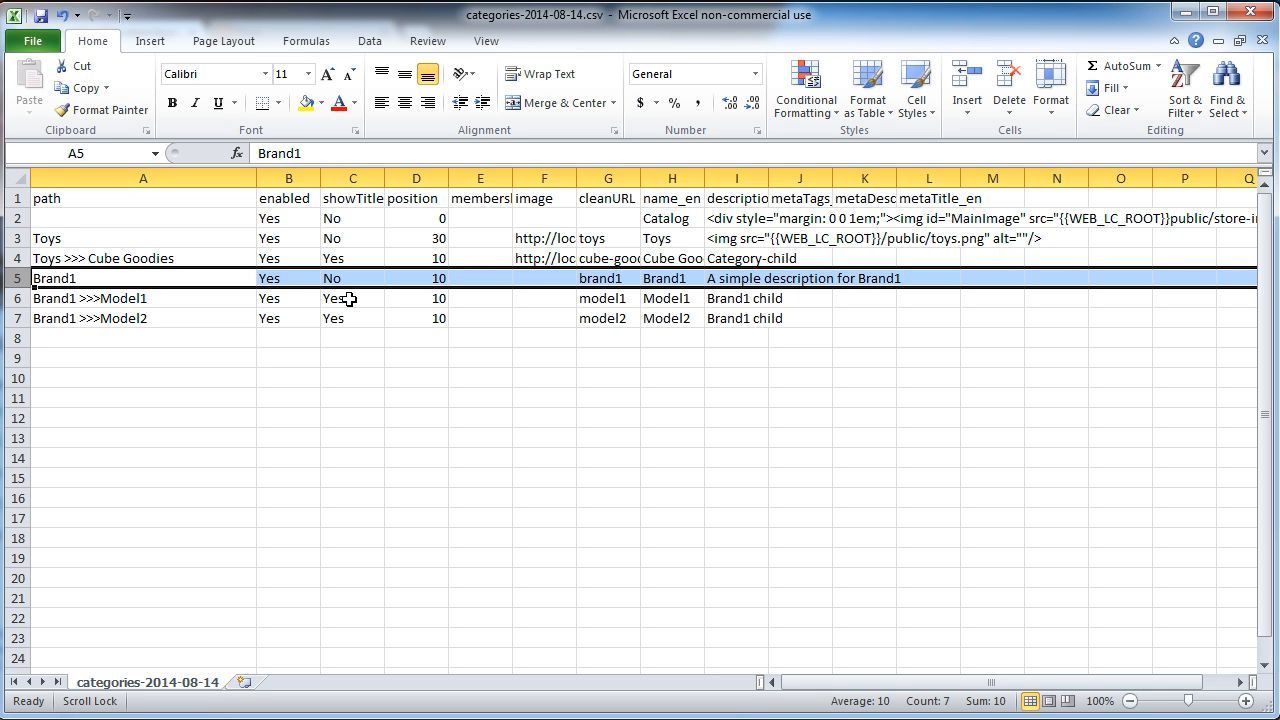
mouse_move(592, 280)
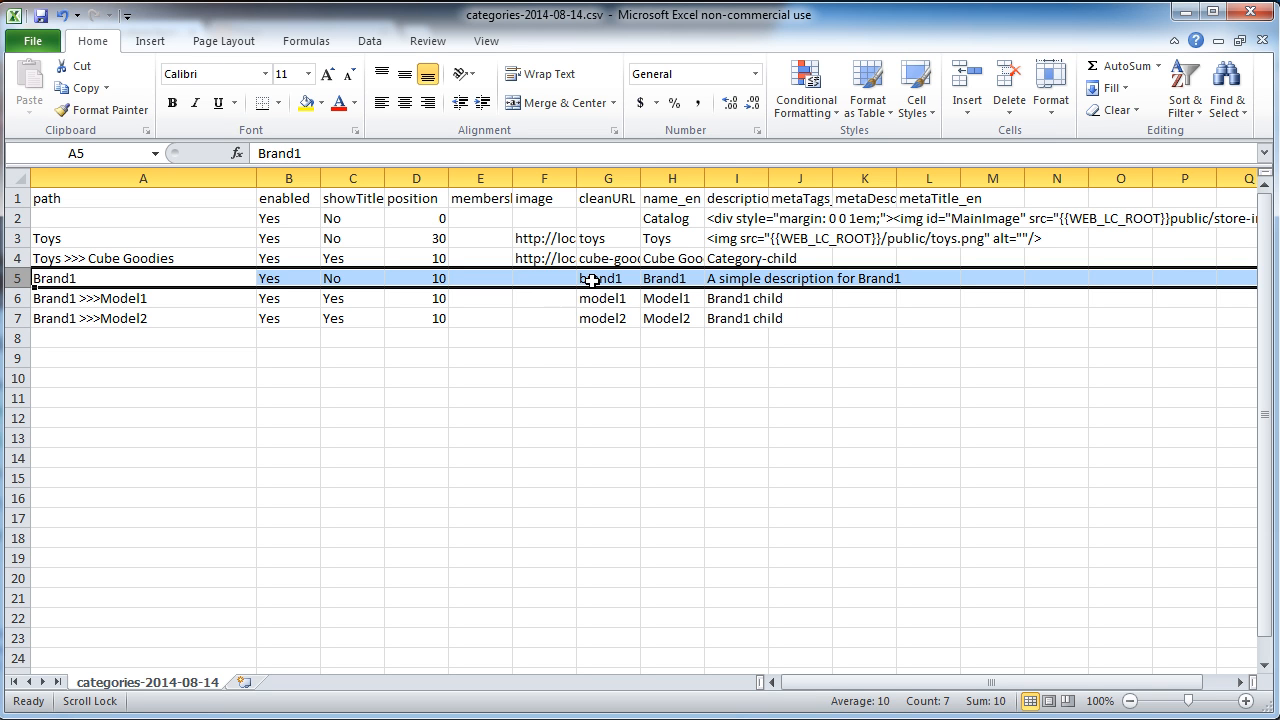
mouse_move(540, 308)
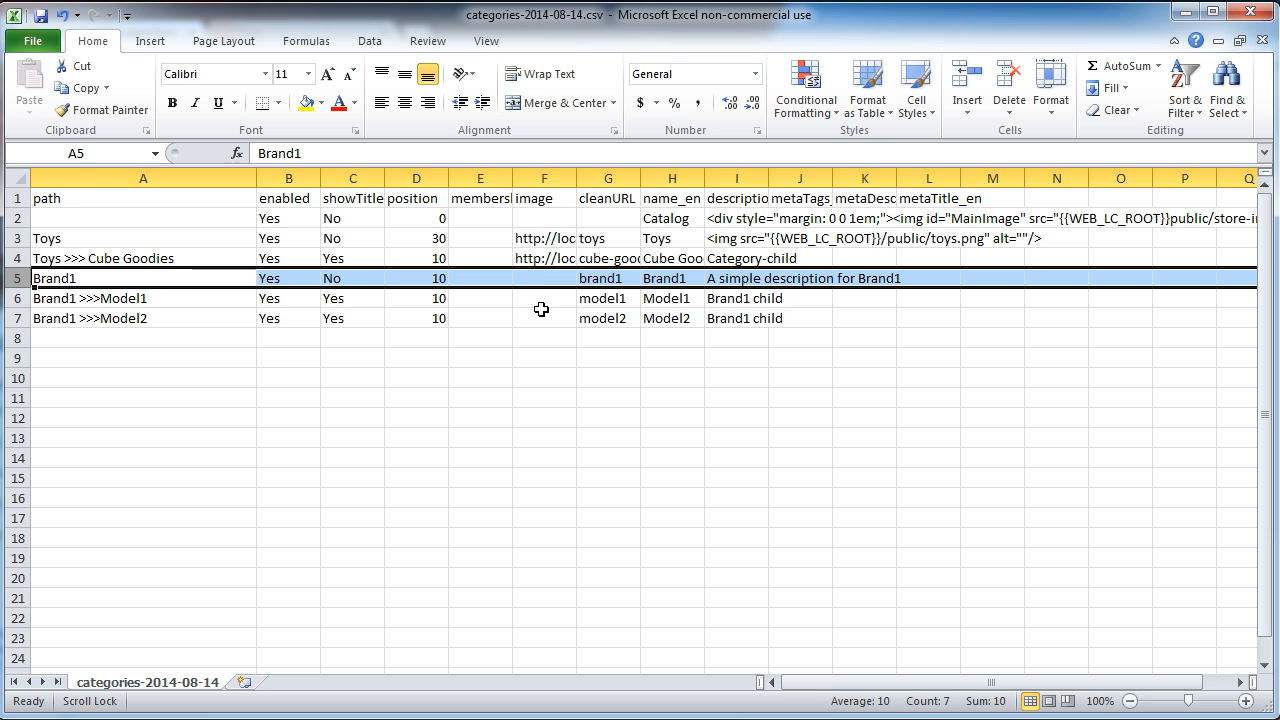
mouse_move(532, 298)
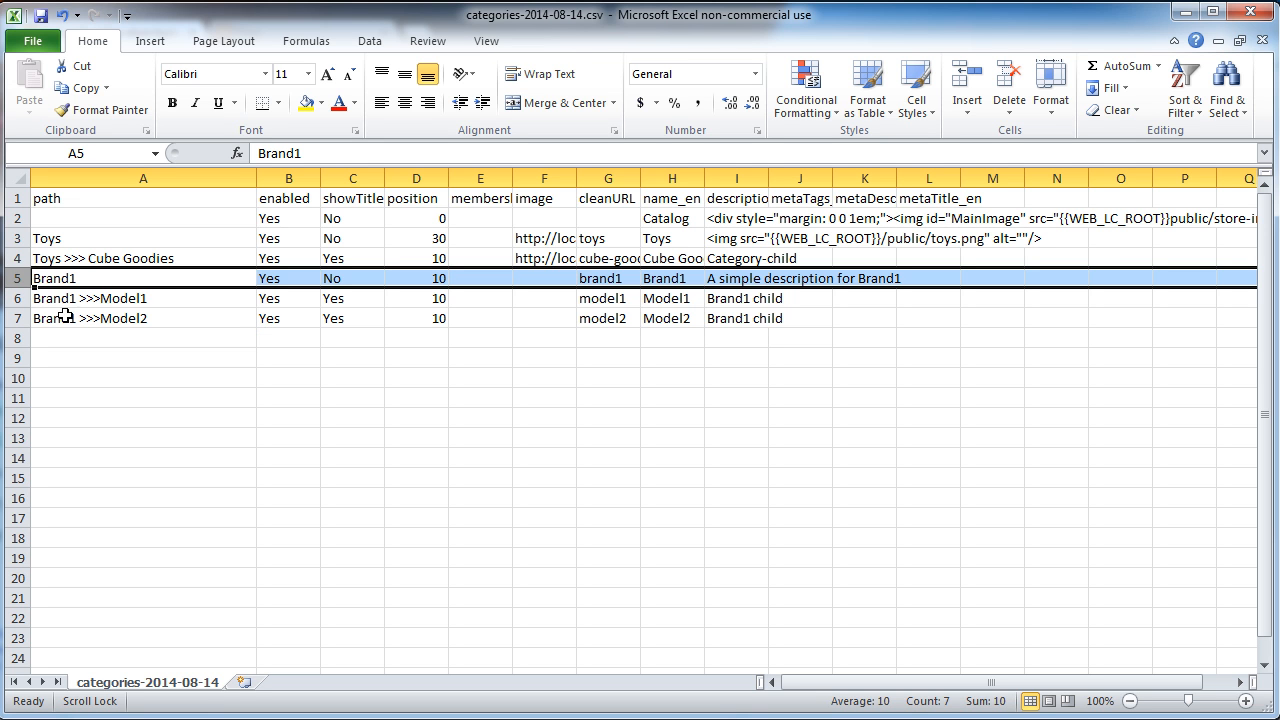
mouse_move(140, 298)
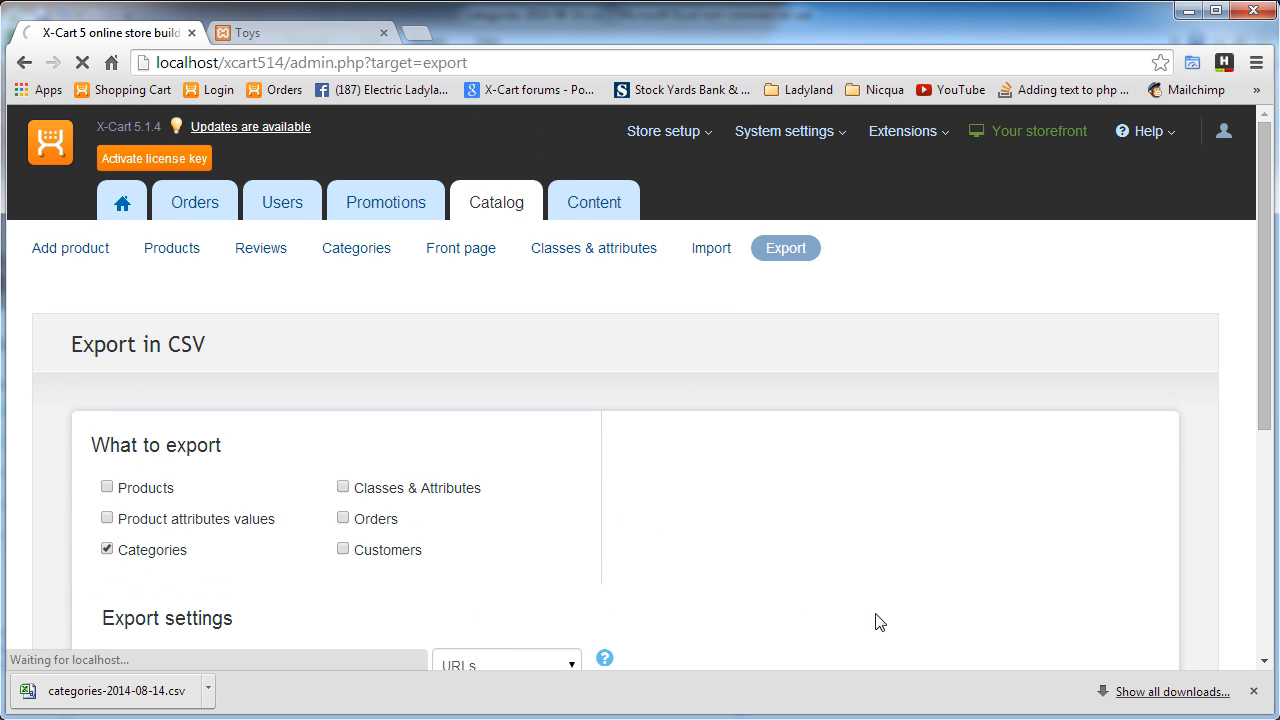
Step: On Catalog > Import, choose categories-2014-08-14.csv from the GrillOutfitters folder as the upload file
left_click(710, 248)
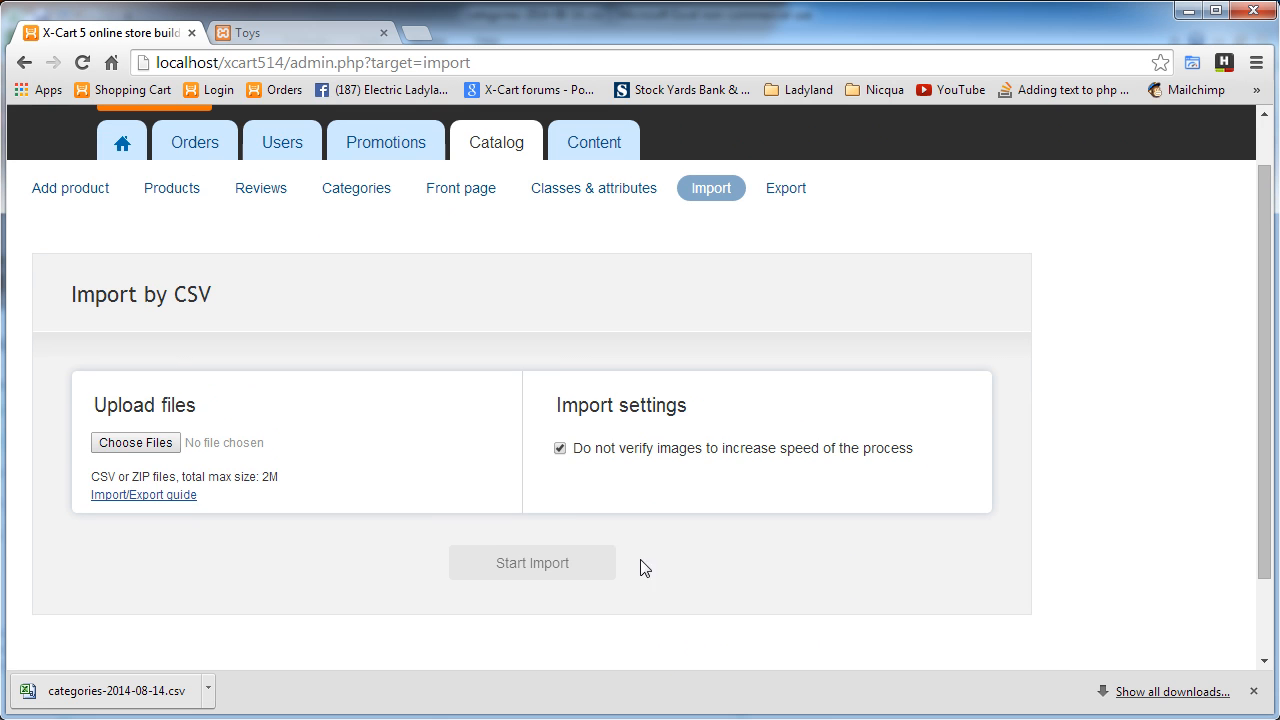
left_click(136, 442)
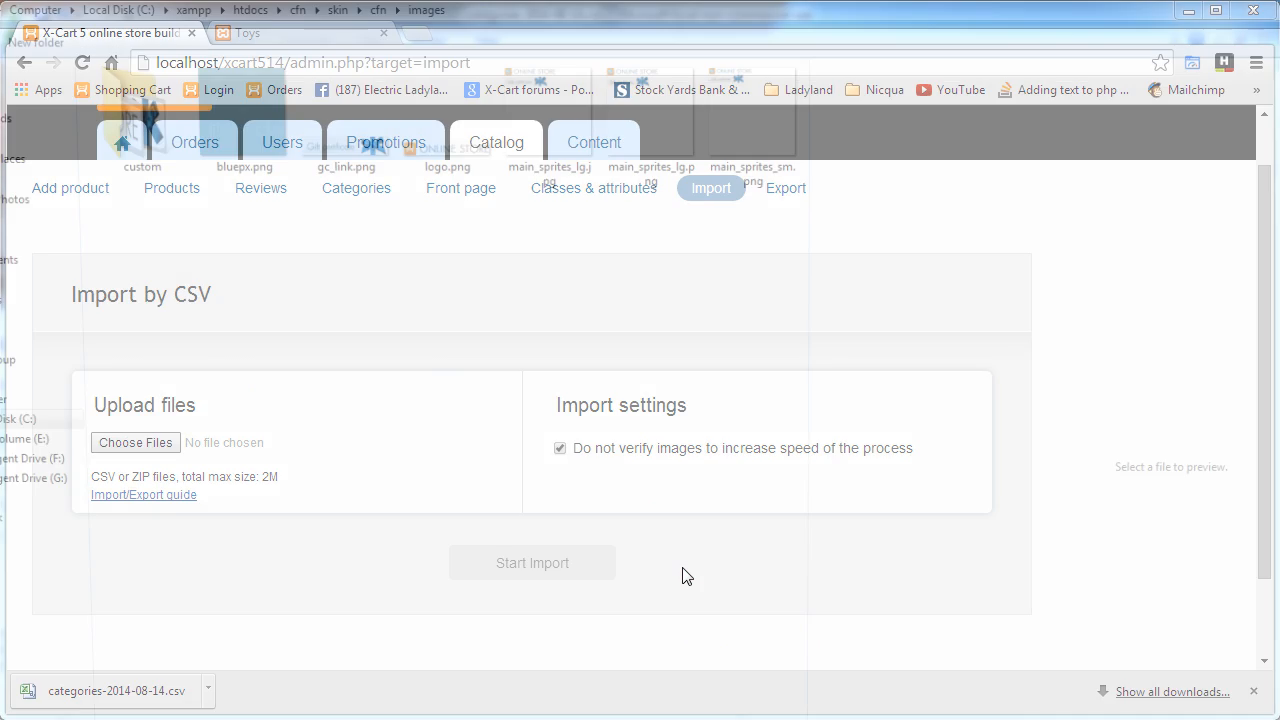
left_click(136, 442)
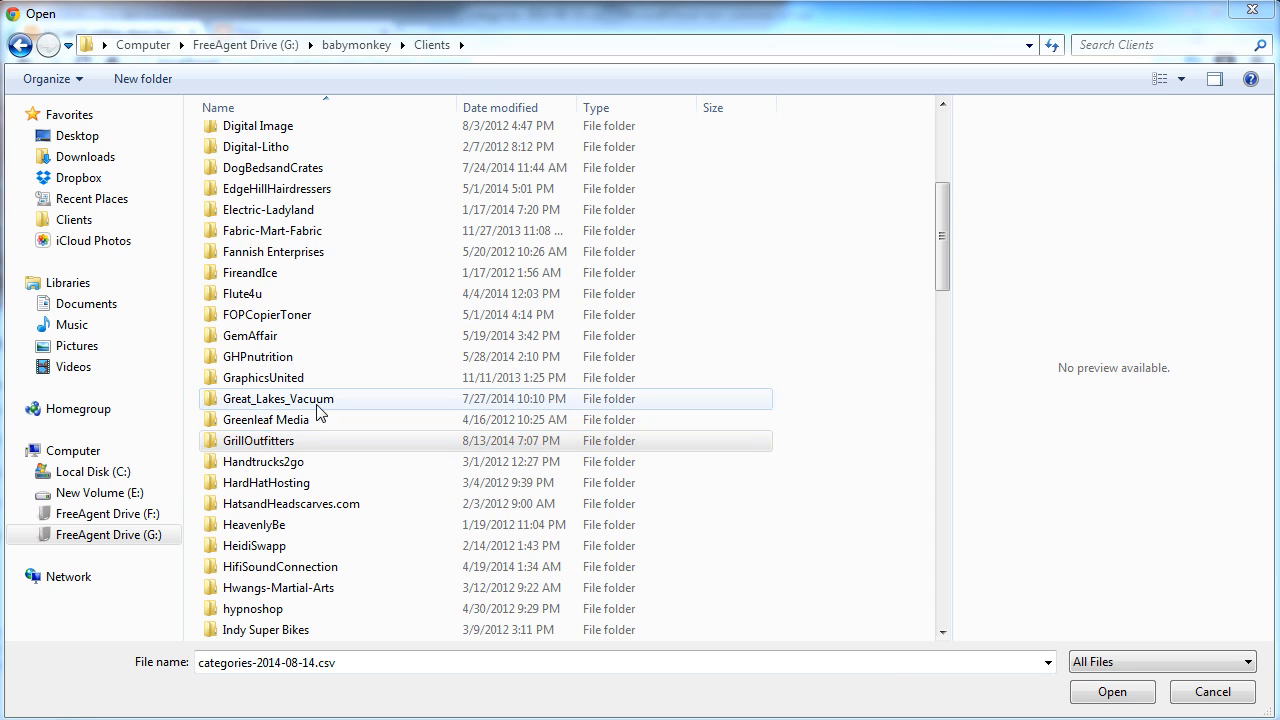
double_click(258, 440)
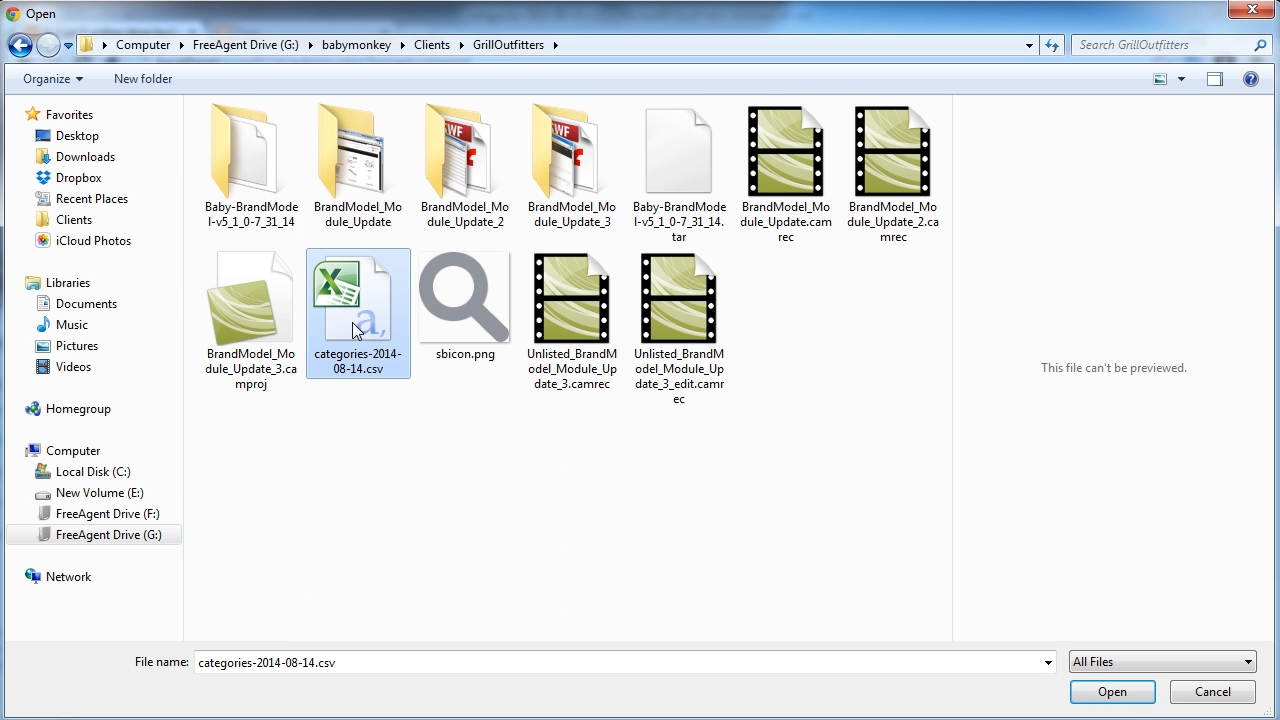
left_click(1112, 692)
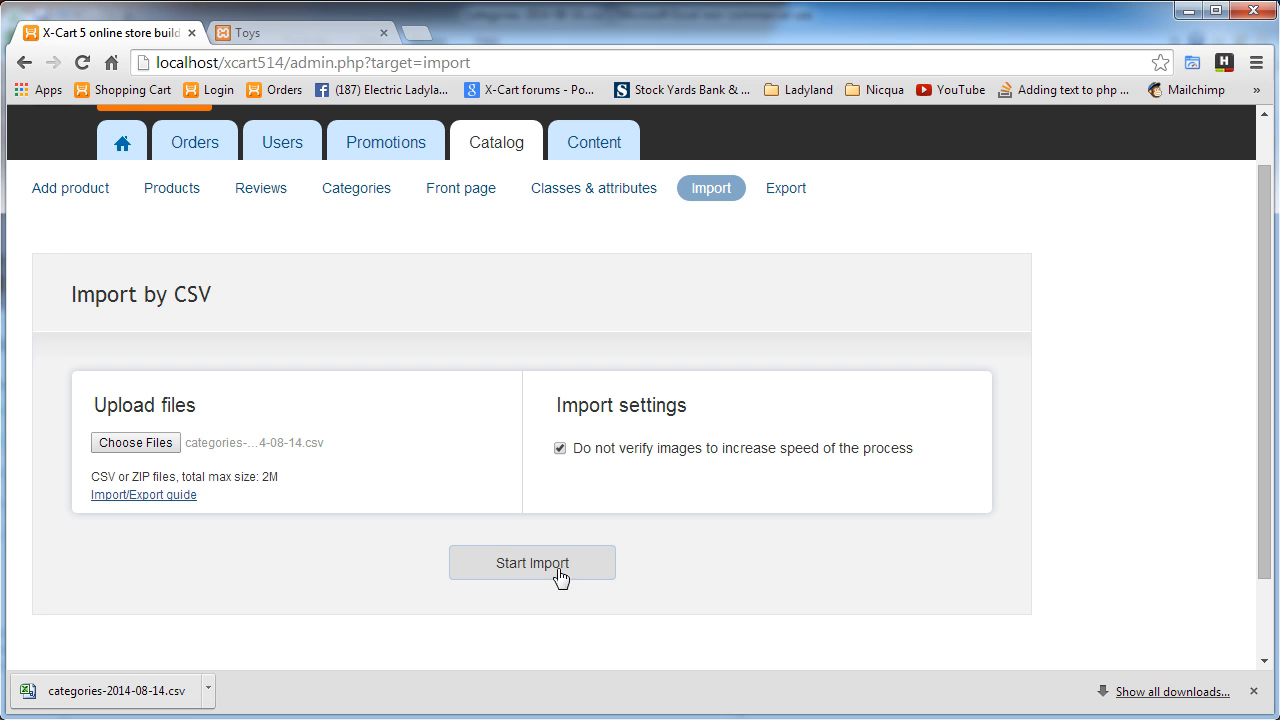
Step: Run the import, confirming 6 categories imported (3 created, 3 updated), then go to the category list
left_click(532, 562)
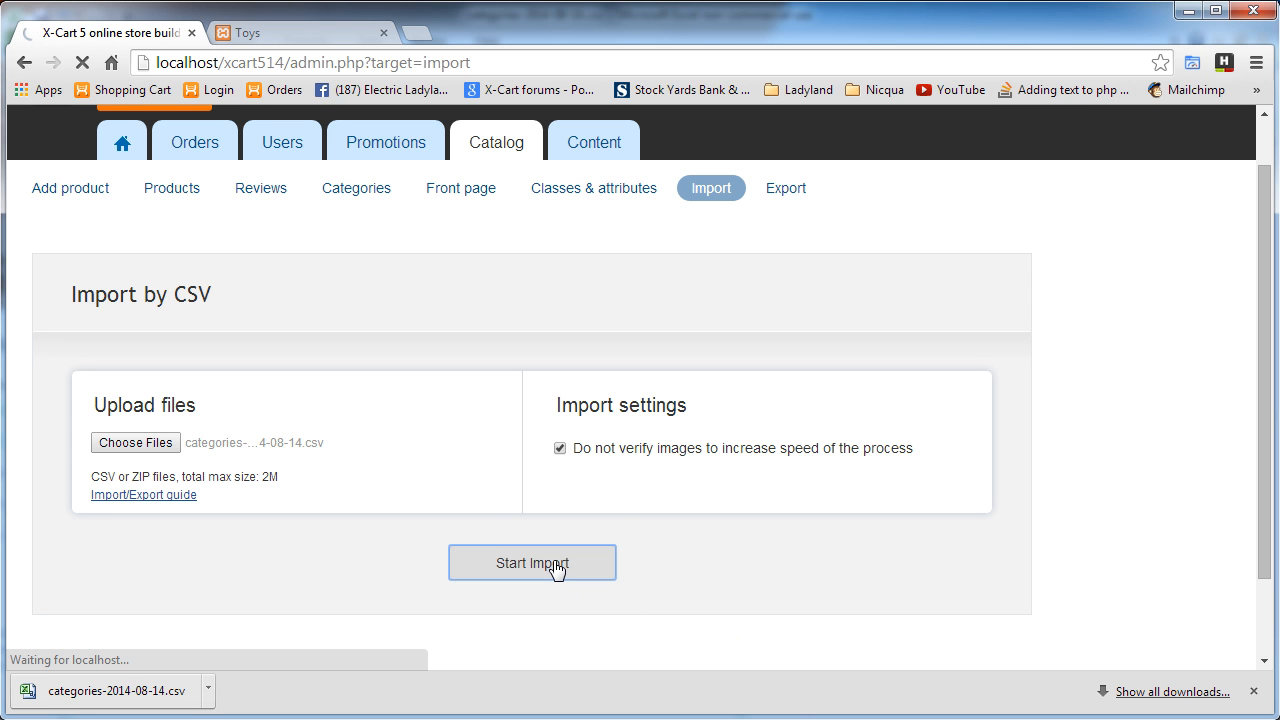
left_click(532, 562)
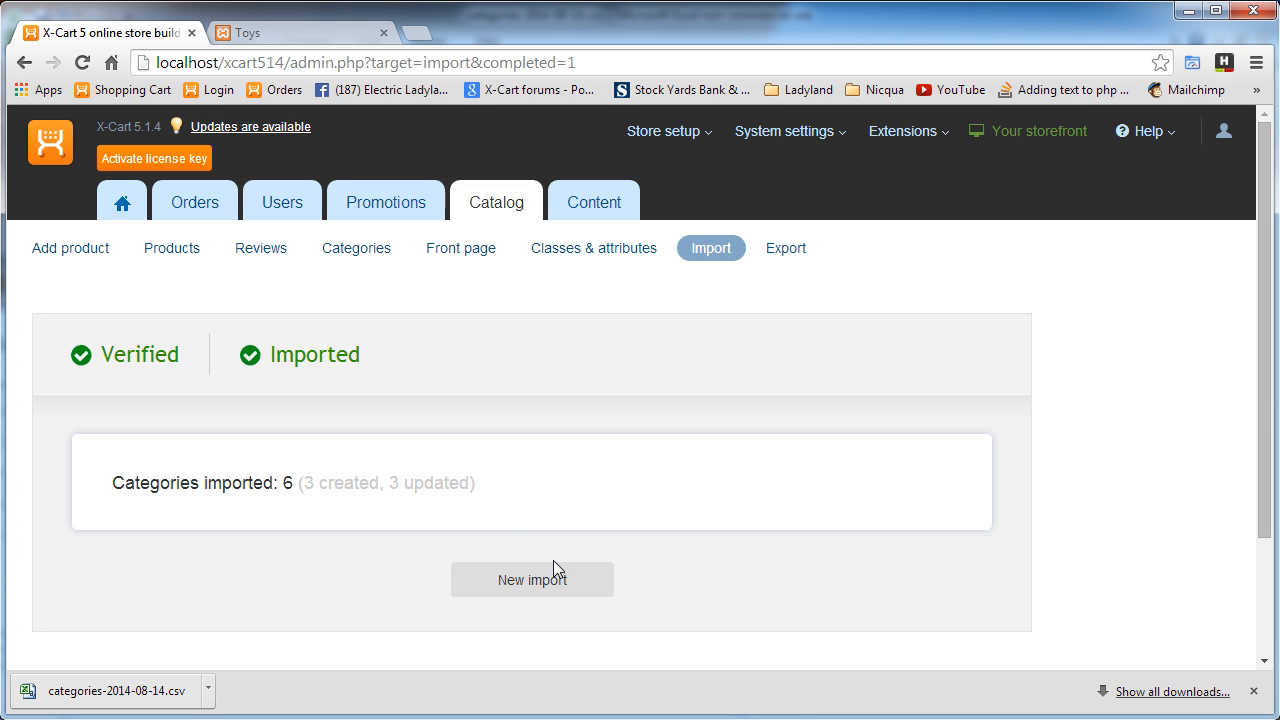
left_click(356, 248)
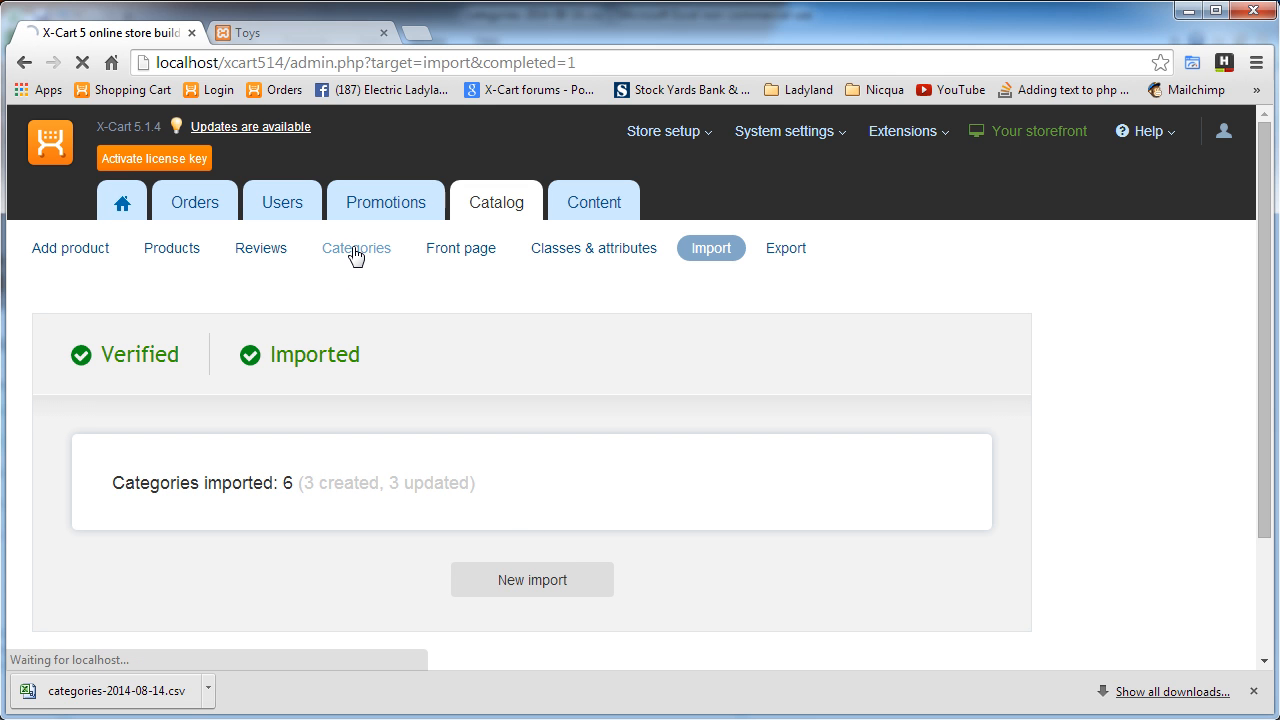
Step: View Brand1's subcategories, showing Model1 and Model2
left_click(356, 248)
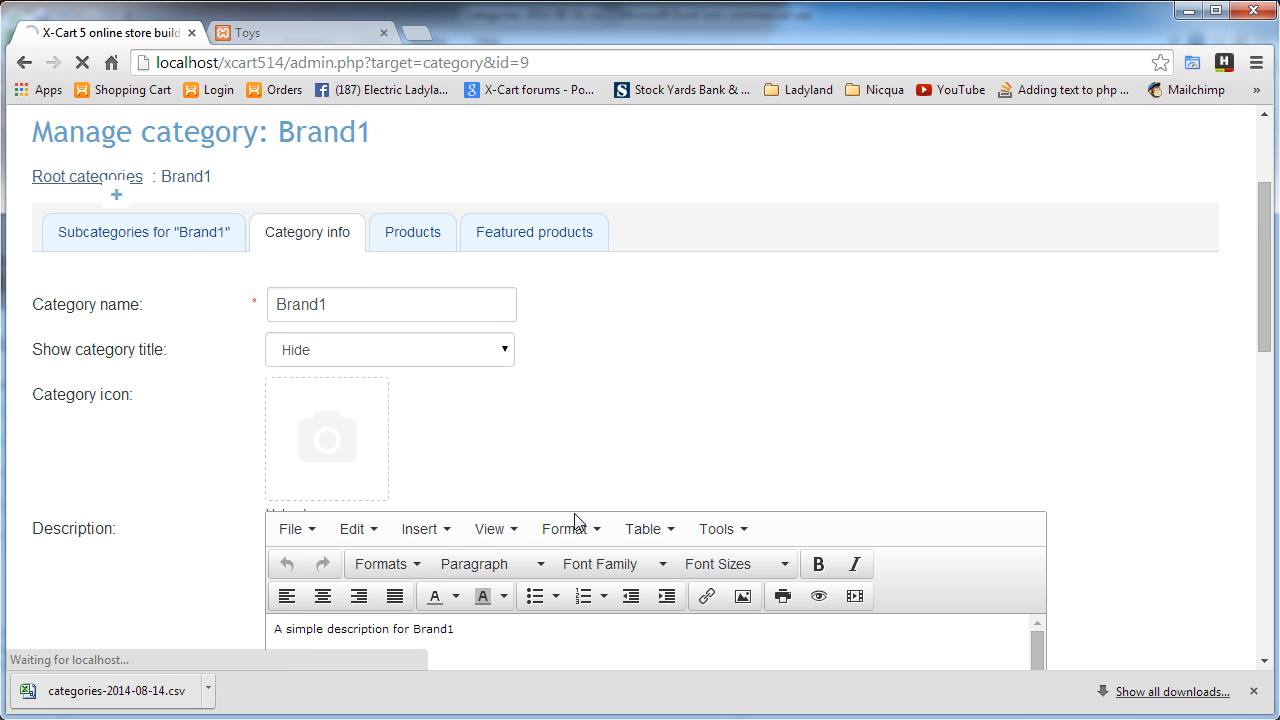
left_click(144, 232)
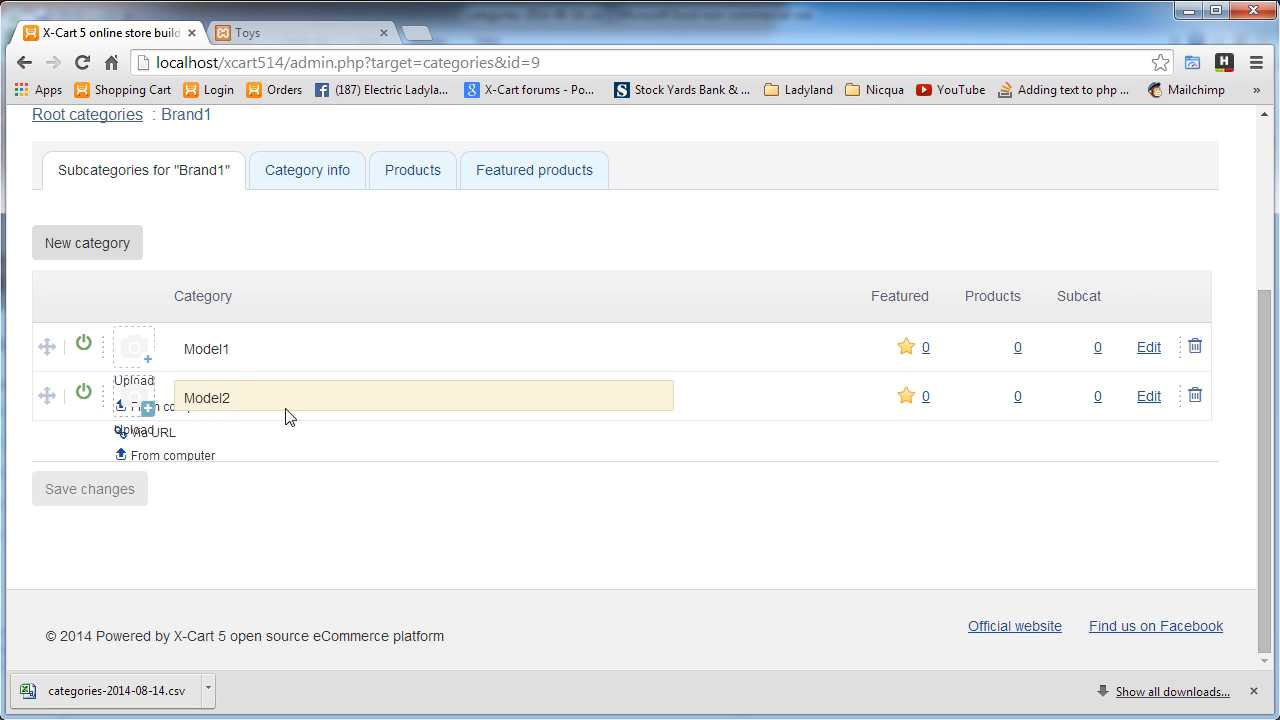